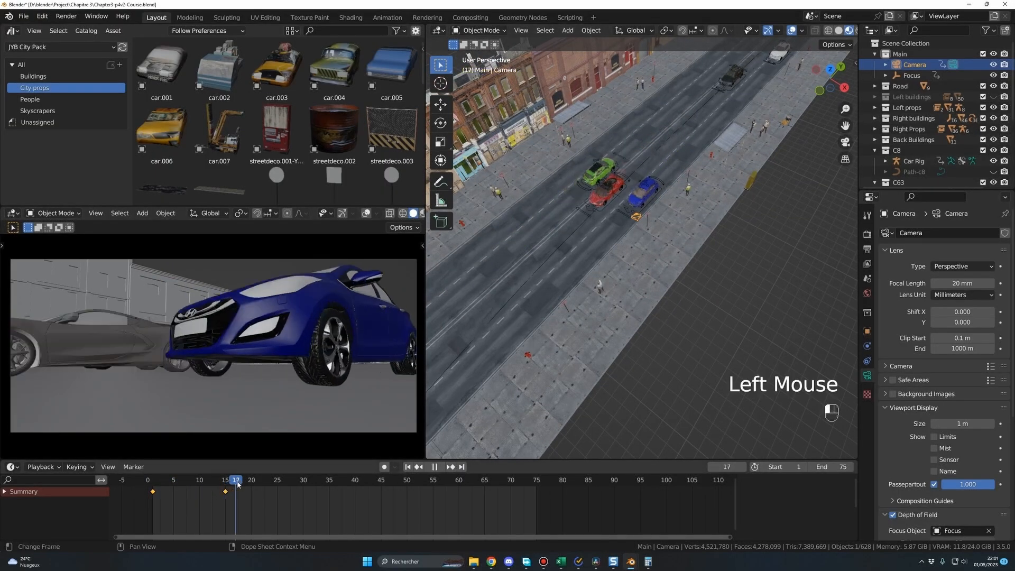
- Scrub the car animation to frame 17, reposition the street lamp, and open the car rig file
left_click(301, 479)
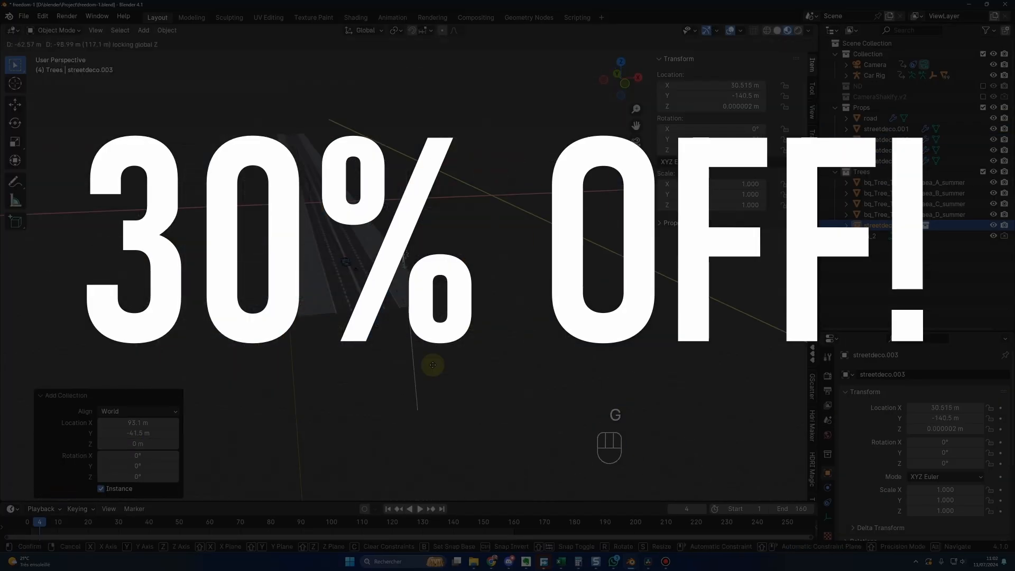
key("m")
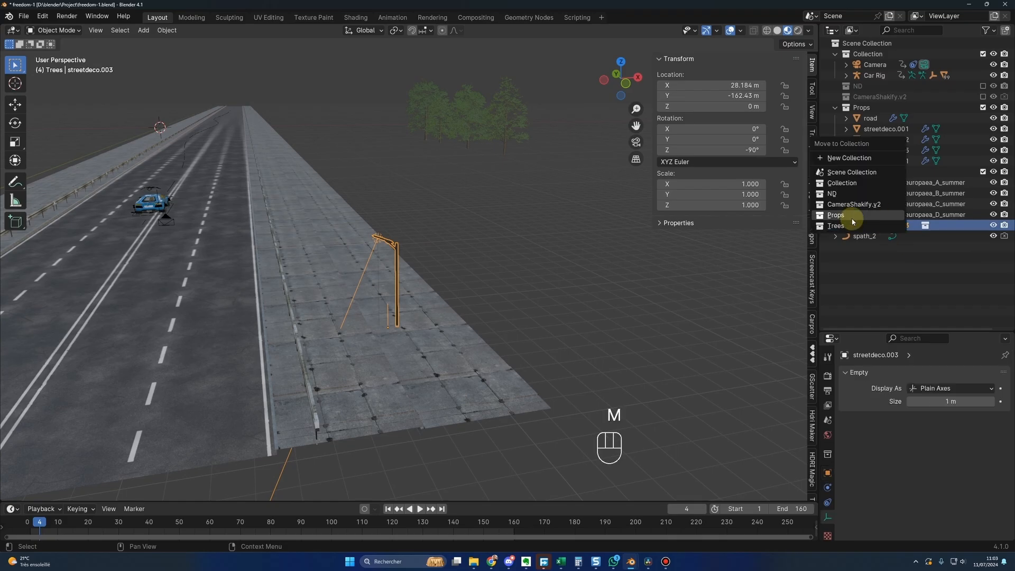
key("alt+d")
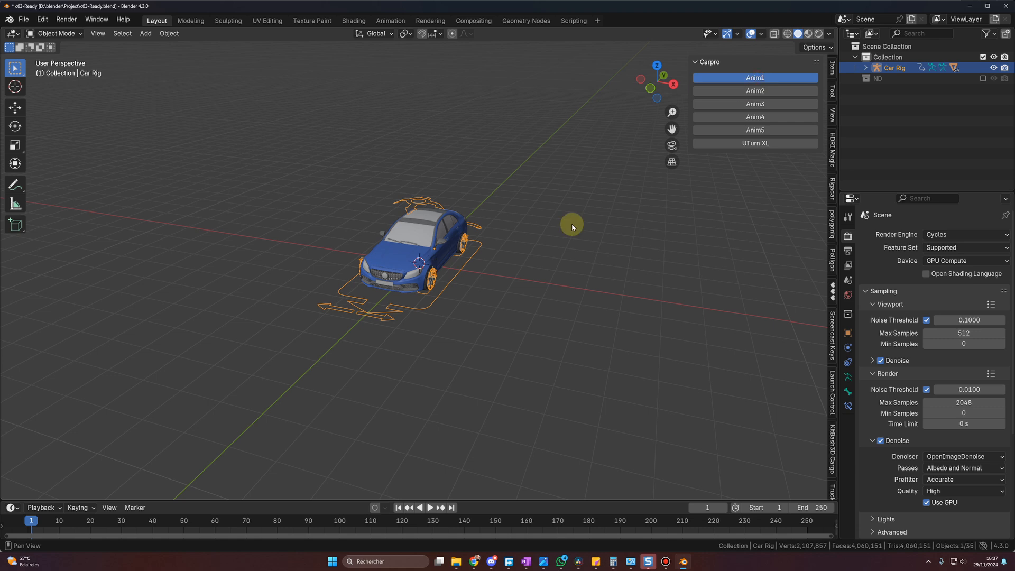
- Apply the Carpro Anim1, Anim2 and UTurn XL driving presets, and move streetdeco.003 into Props
left_click(429, 507)
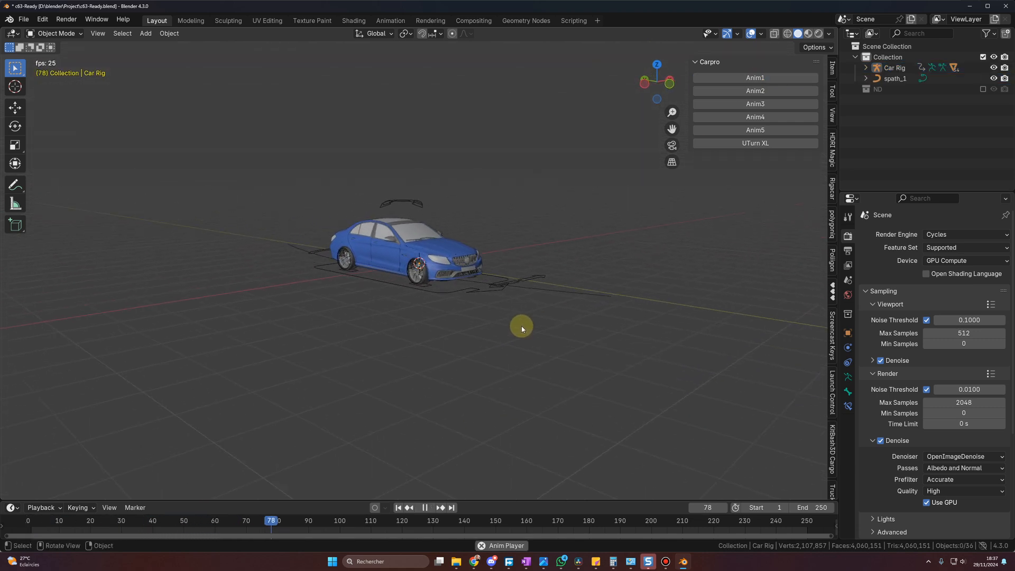
left_click(398, 507)
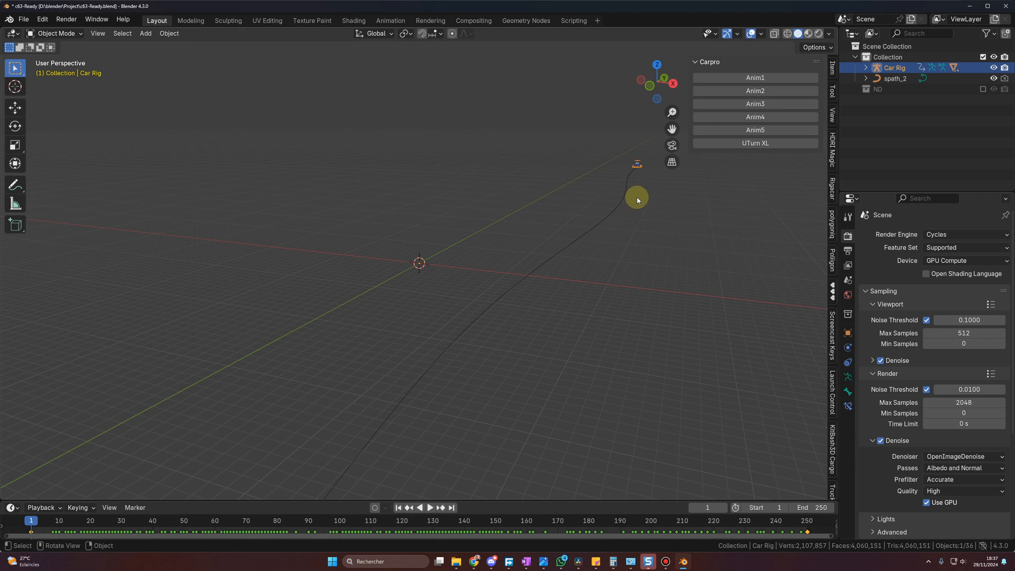
left_click(430, 507)
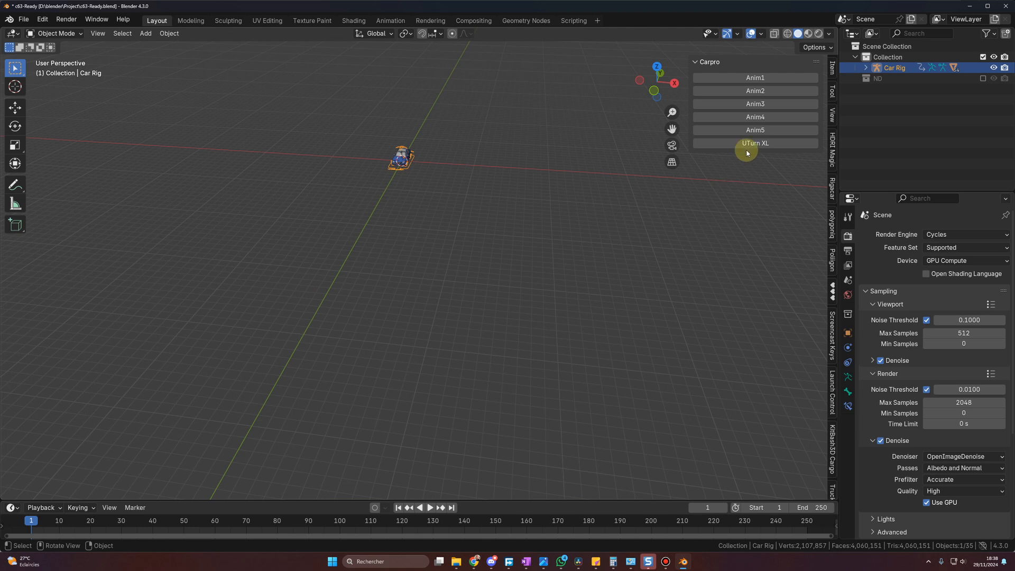
left_click(429, 510)
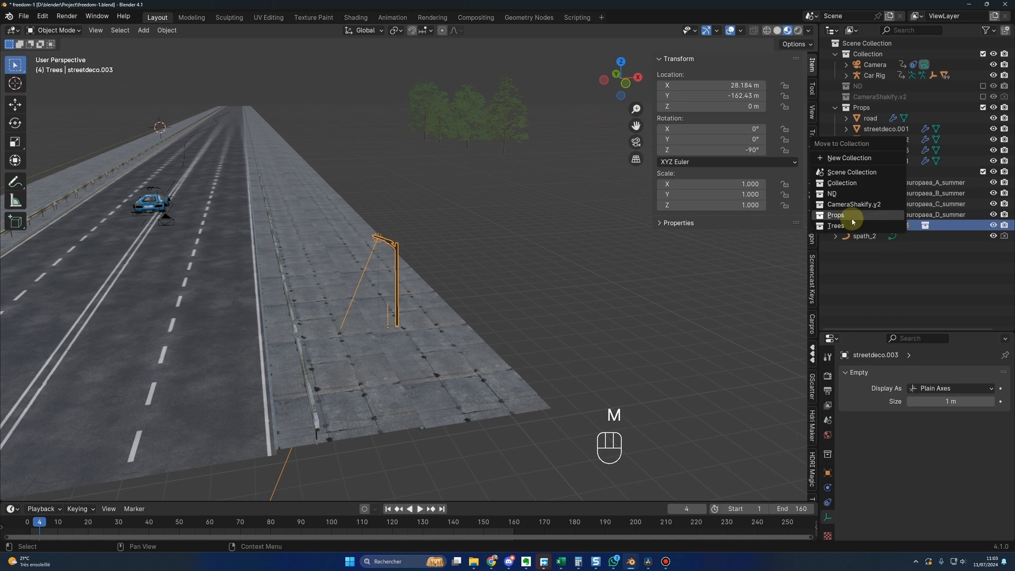
key("Alt+D")
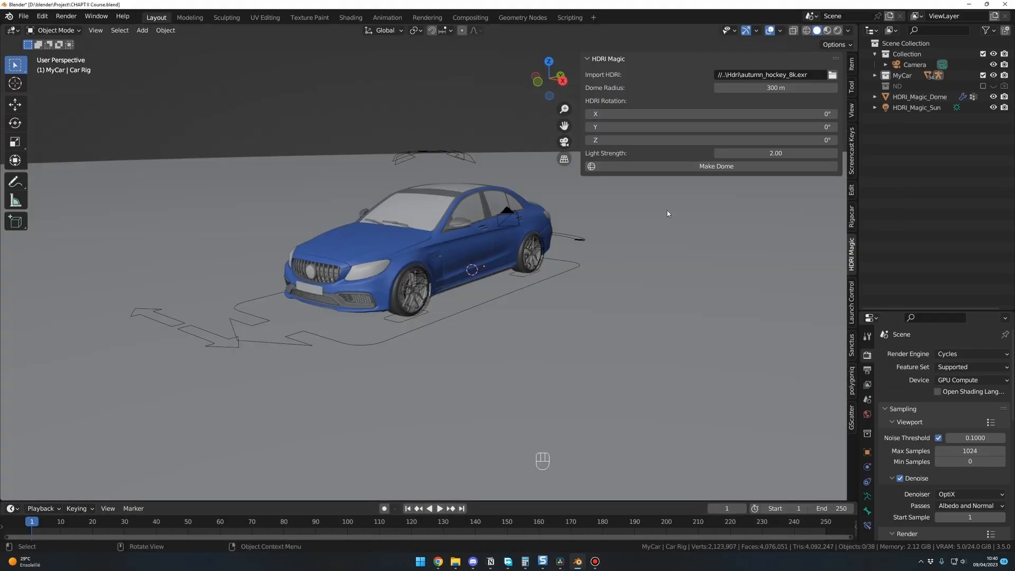
- Load autumn_hockey_8k.exr in HDRI Magic and build the environment dome around the car
left_click(824, 31)
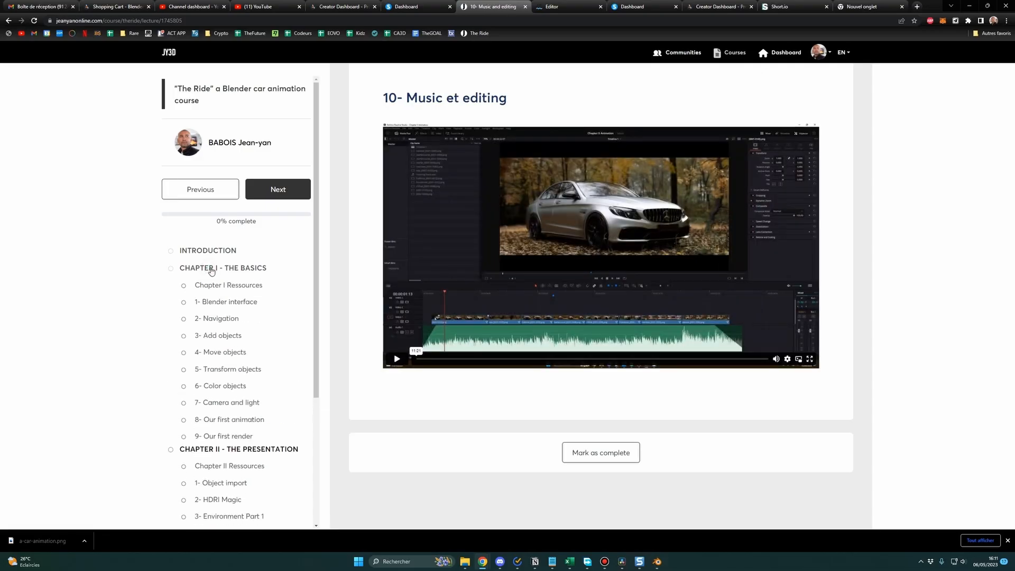
- Expand the lesson list under CHAPTER I - THE BASICS in the course sidebar
left_click(217, 335)
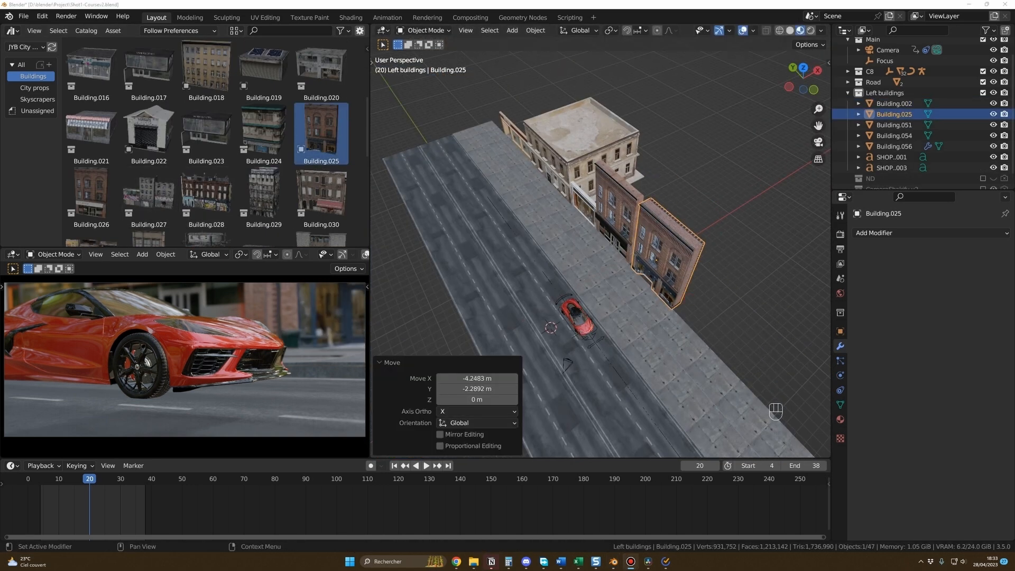
- Slide an Asset Browser building along the X axis beside the road
key("g")
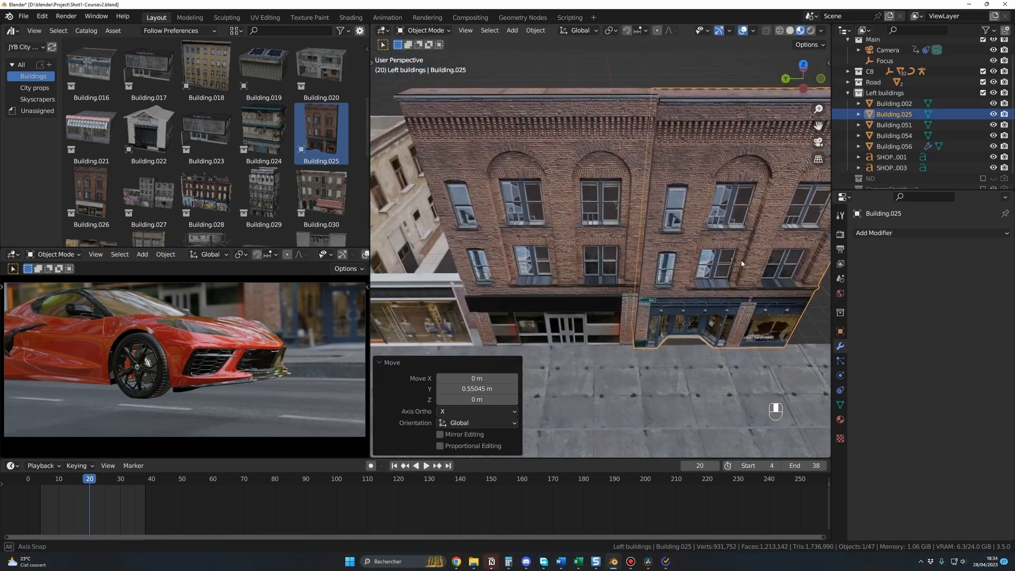
scroll("up", 3)
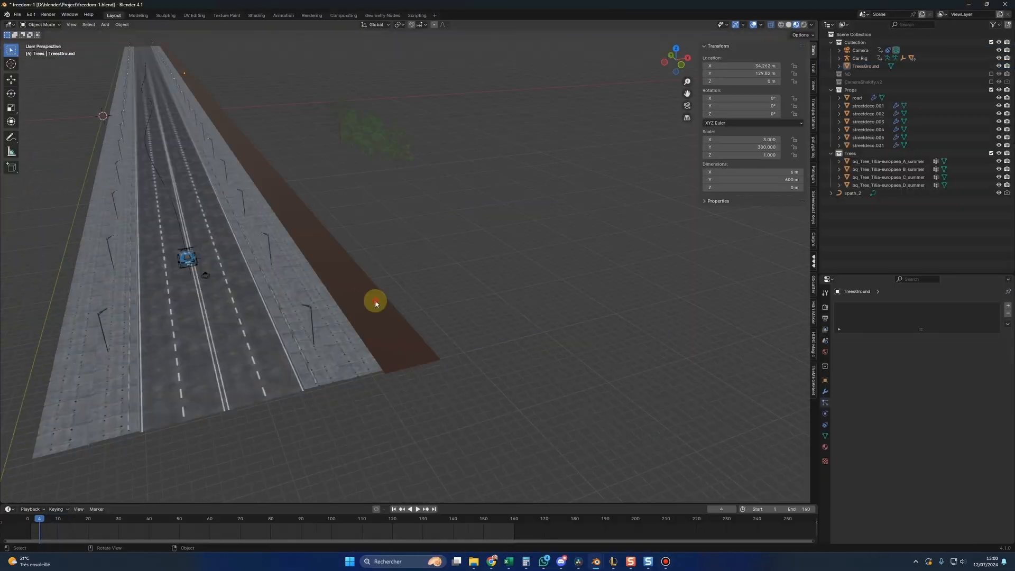
- Keyframe the cube at frames 1 and 100, scrub its motion, and view through the camera
key("ctrl+z")
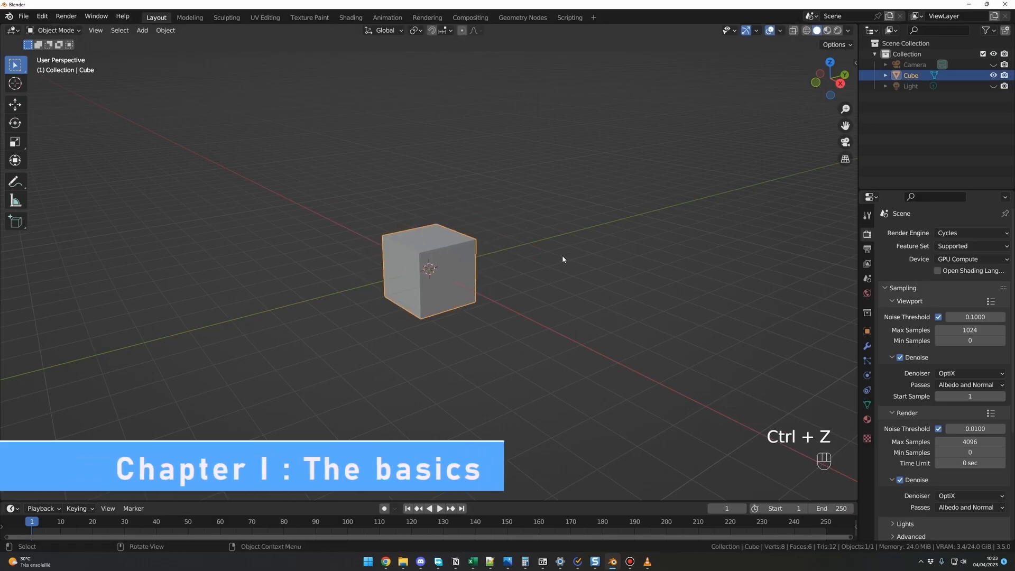
key("shift+a")
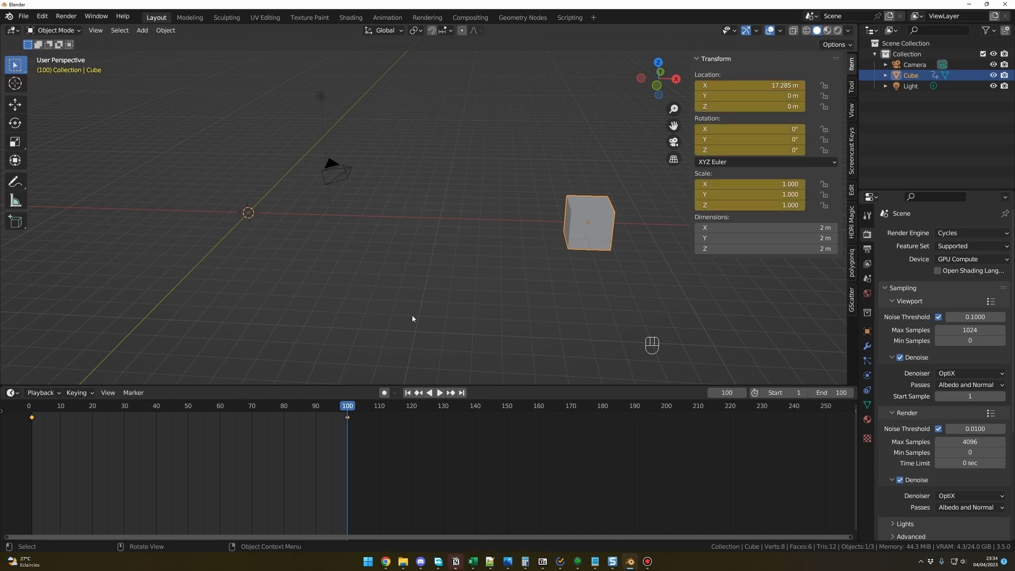
left_click(406, 400)
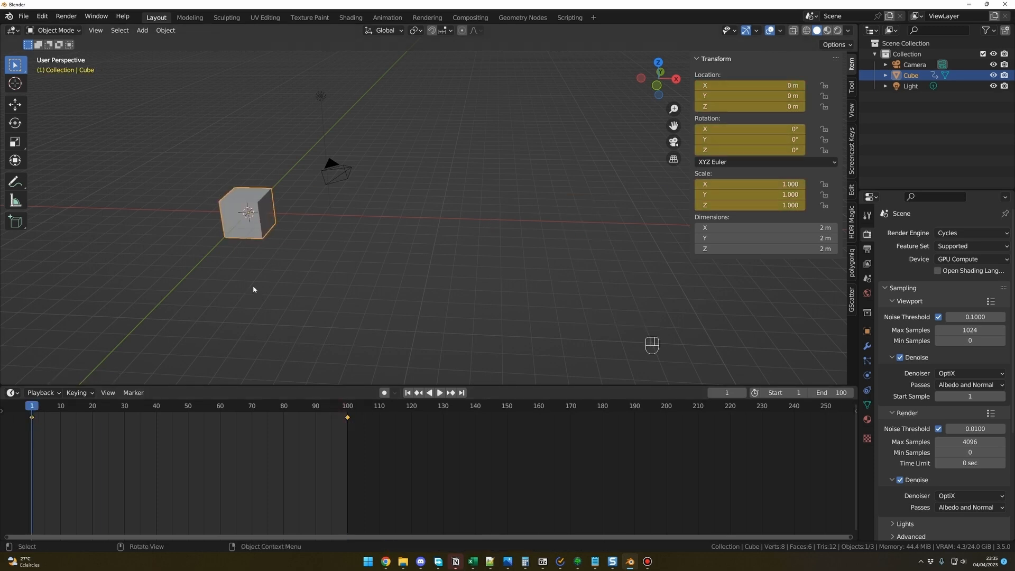
left_click(181, 406)
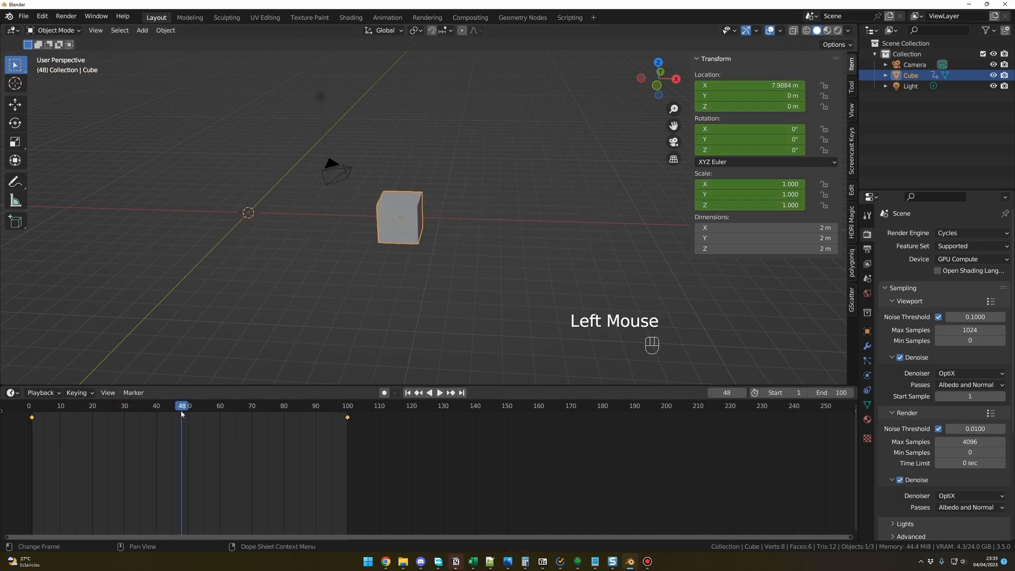
key("g")
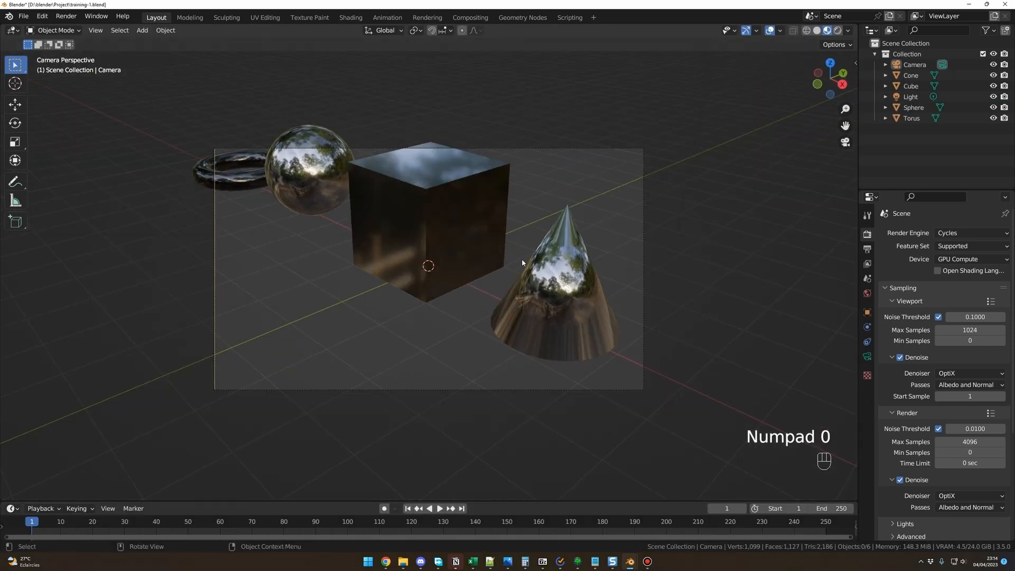
middle_click(513, 273)
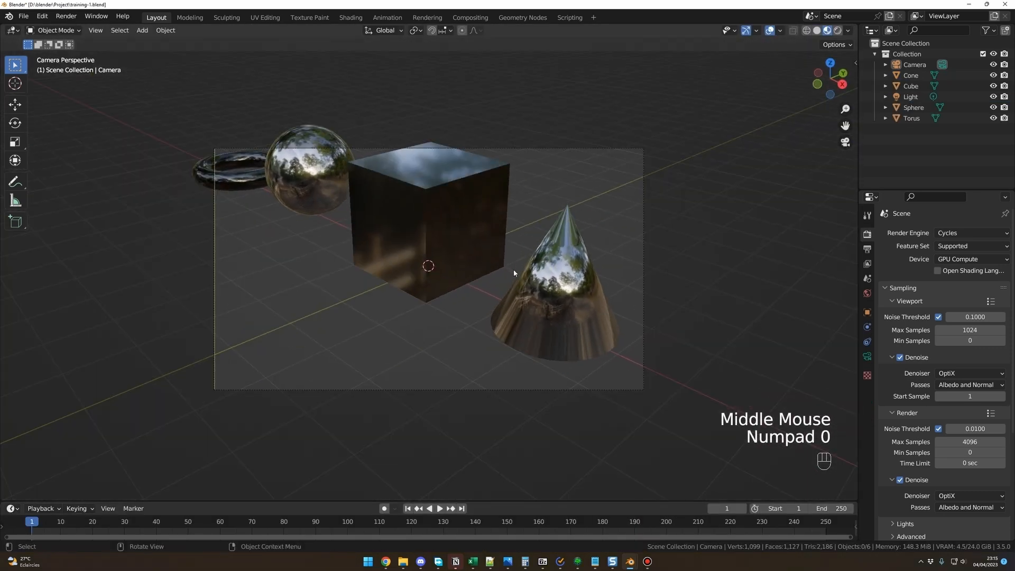
key("n")
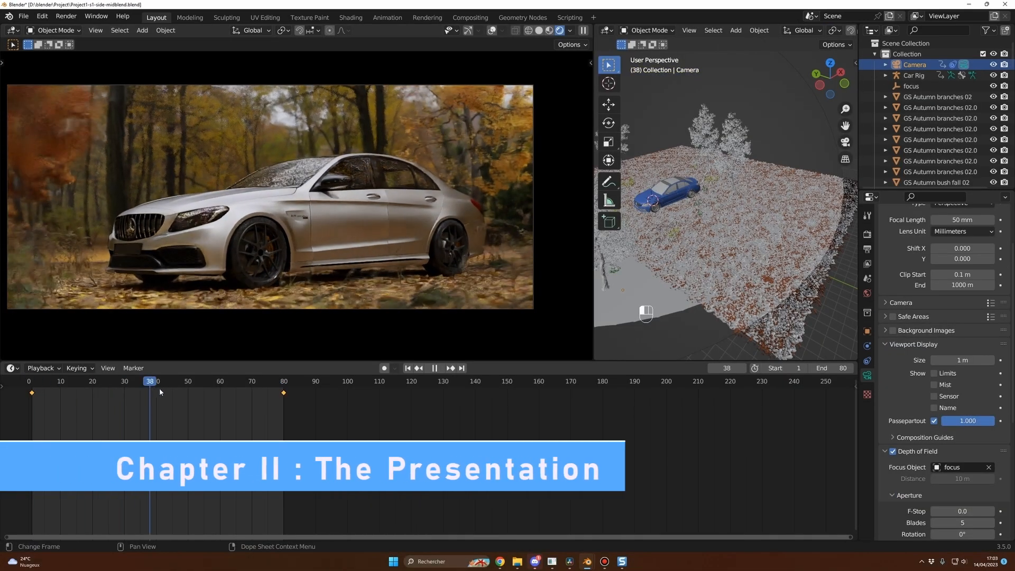
left_click(102, 380)
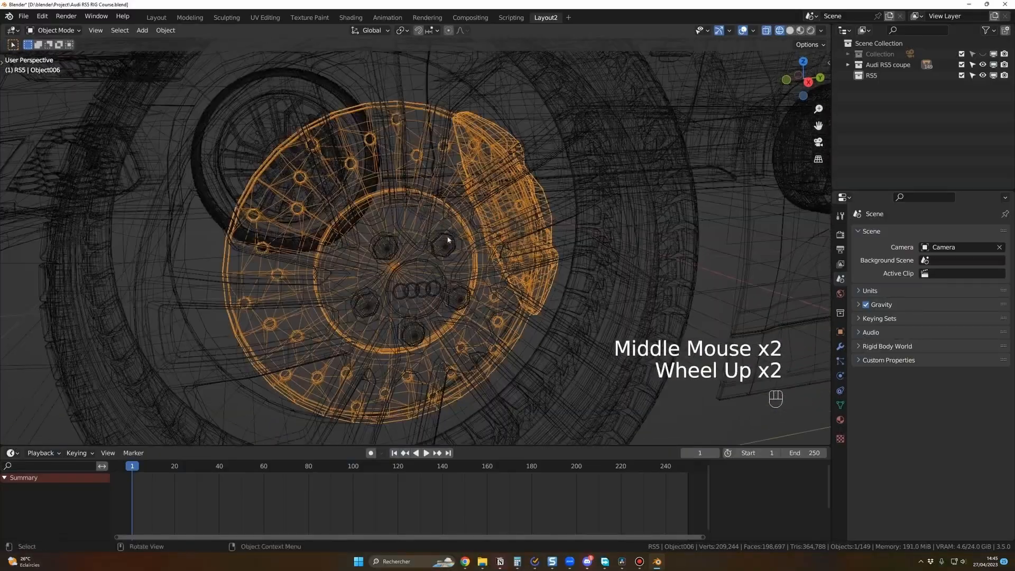
- Line up the sidewalk slabs with the street corner
scroll("down", 3)
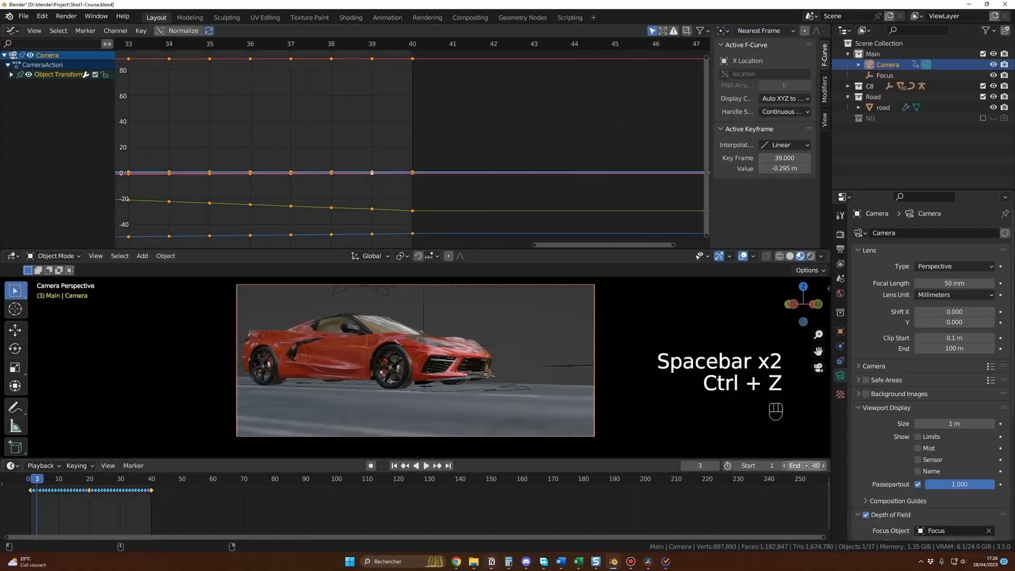
key("Right")
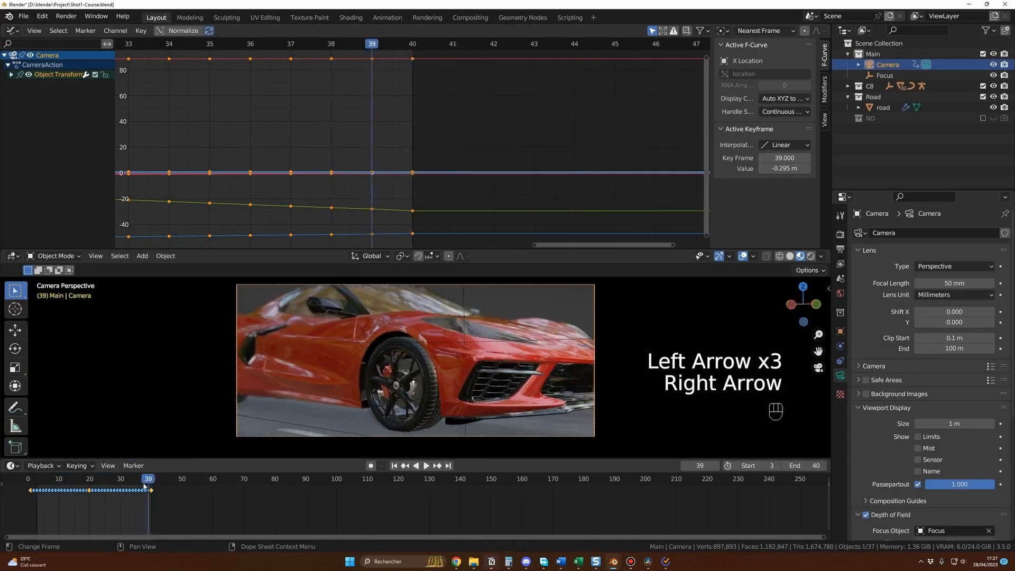
left_click(425, 465)
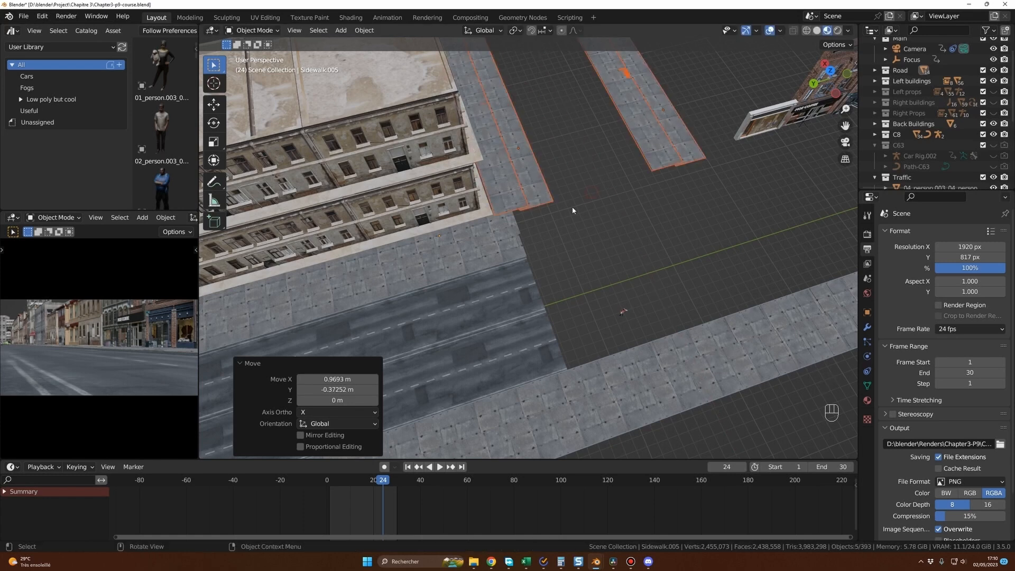
scroll("up", 3)
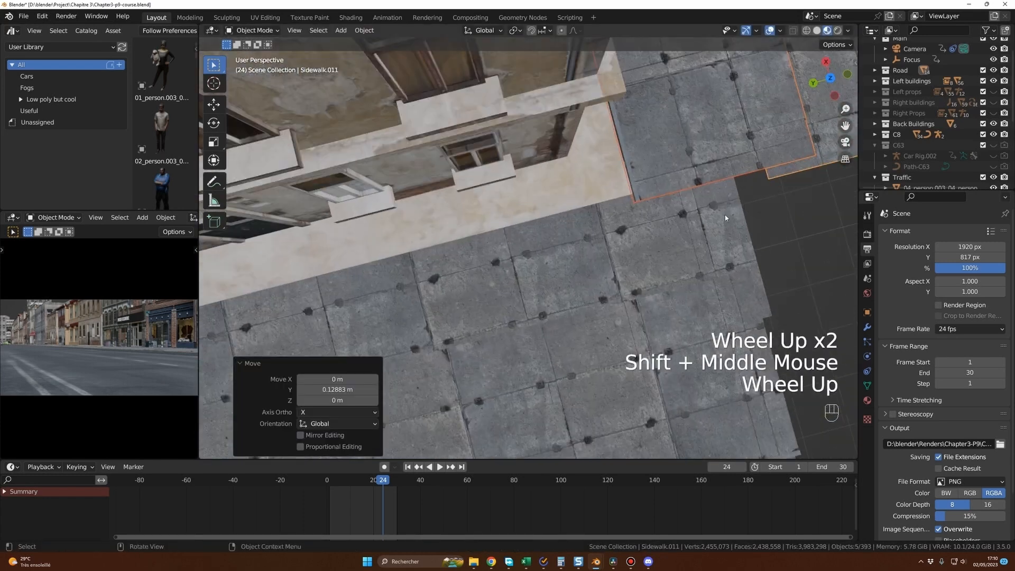
key("g")
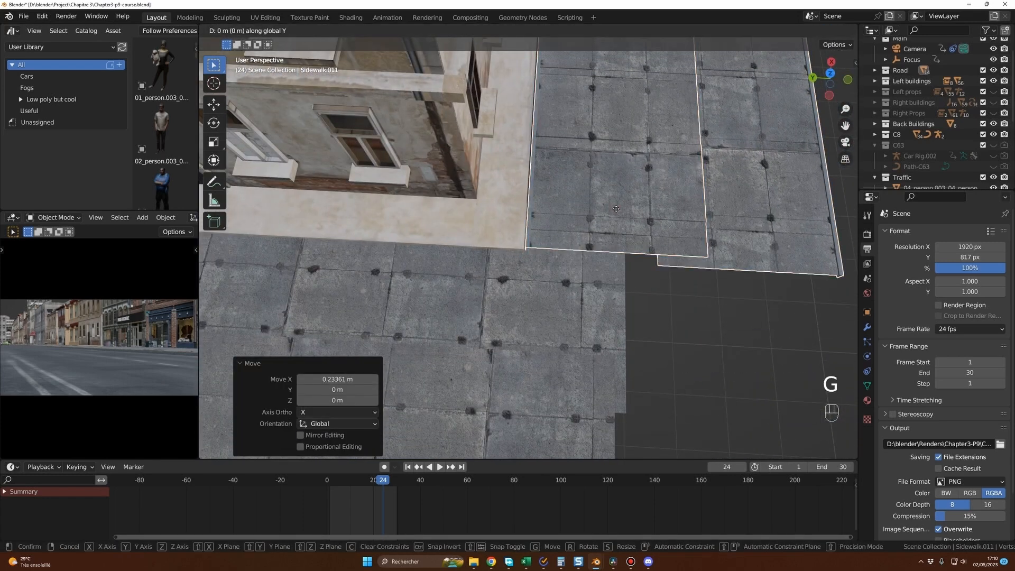
- Extrude the drift path curve into the side street and return to Object Mode
scroll("down", 3)
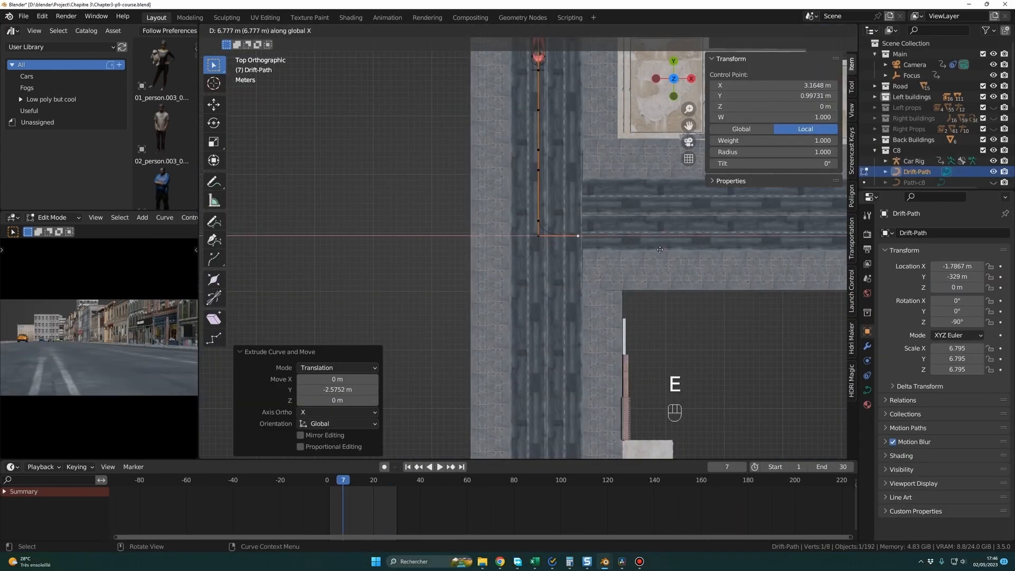
key("Tab")
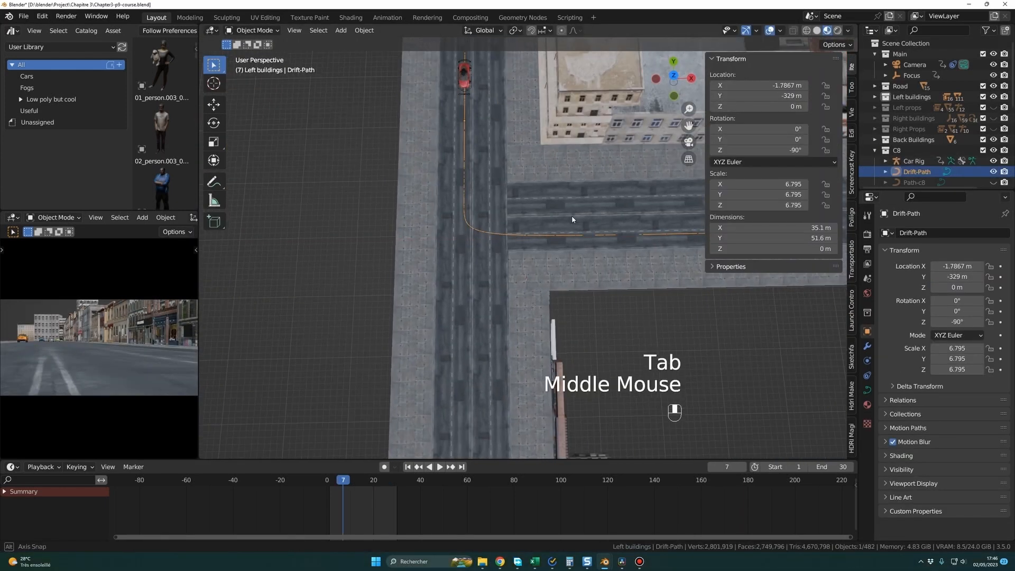
key("Tab")
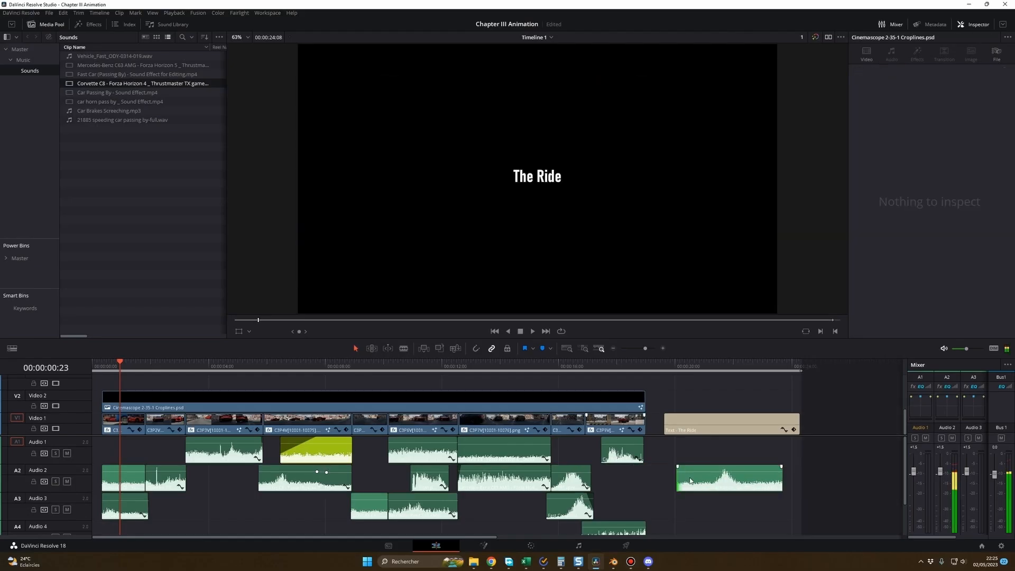
left_click(223, 441)
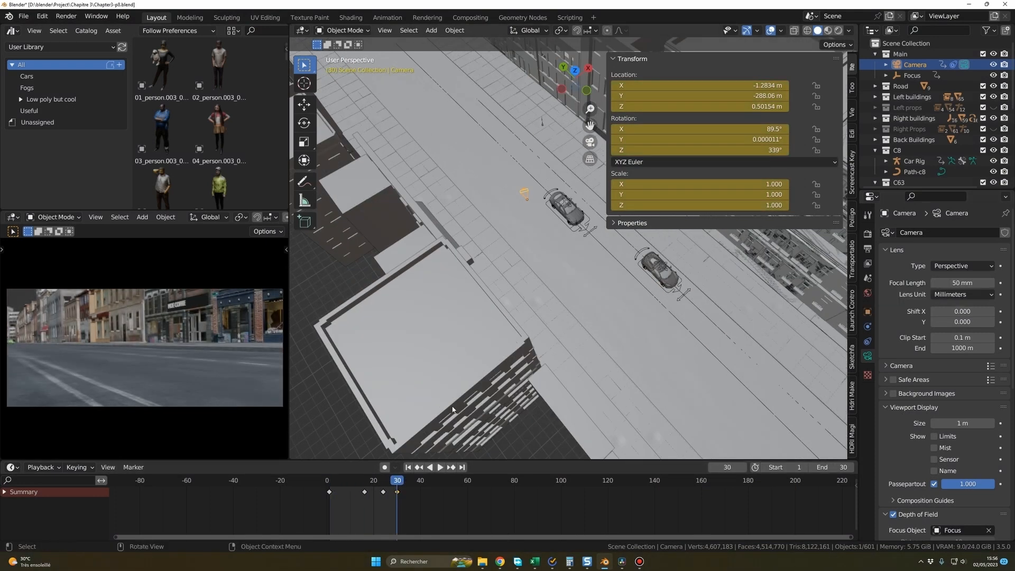
- Scrub the street camera shot from an early frame to where the Mercedes passes
left_click(440, 467)
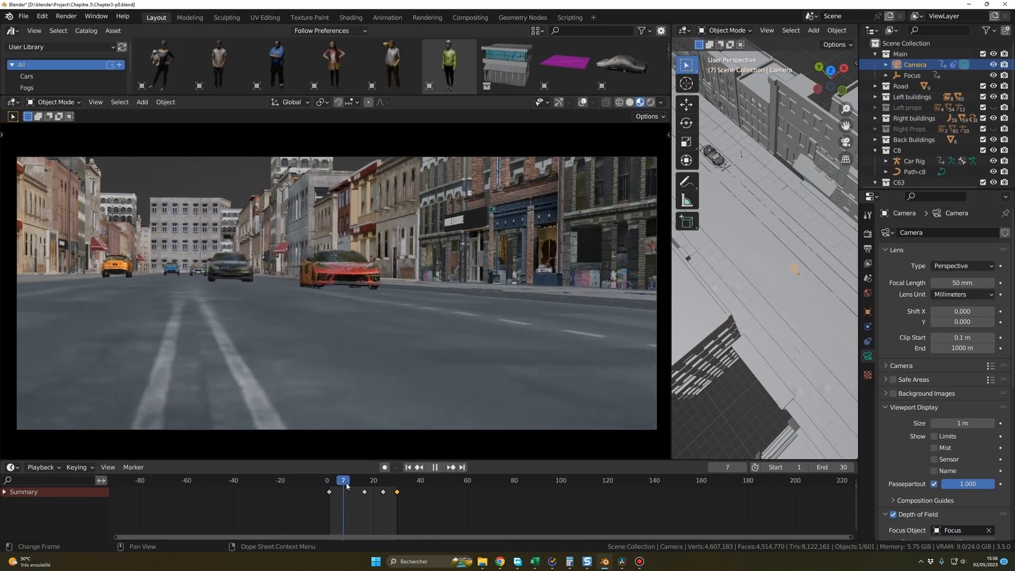
left_click(381, 481)
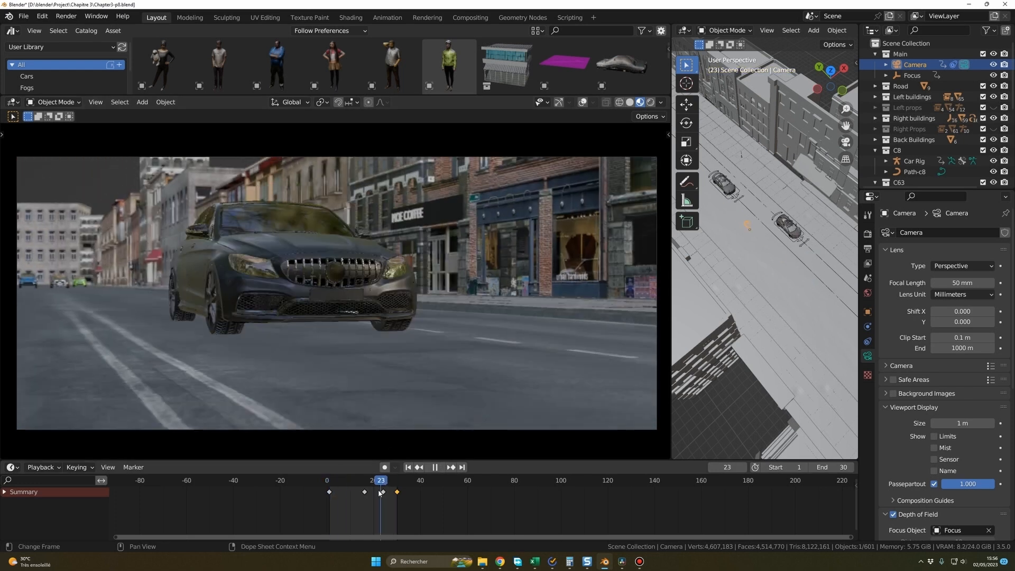
left_click(359, 479)
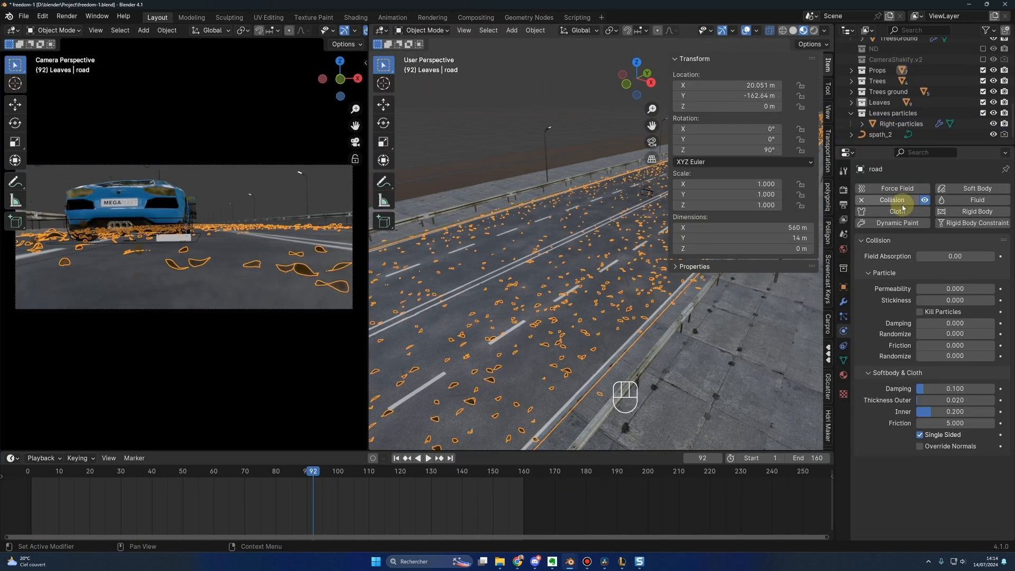
- Play and stop the leaves simulation, then adjust the smoke volume Density in Shading
key("space")
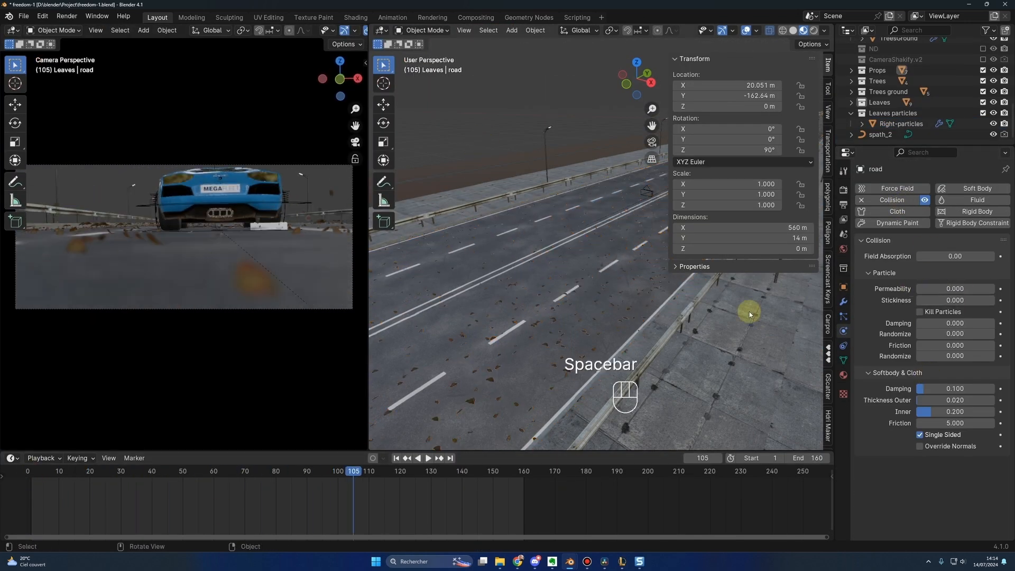
key("space")
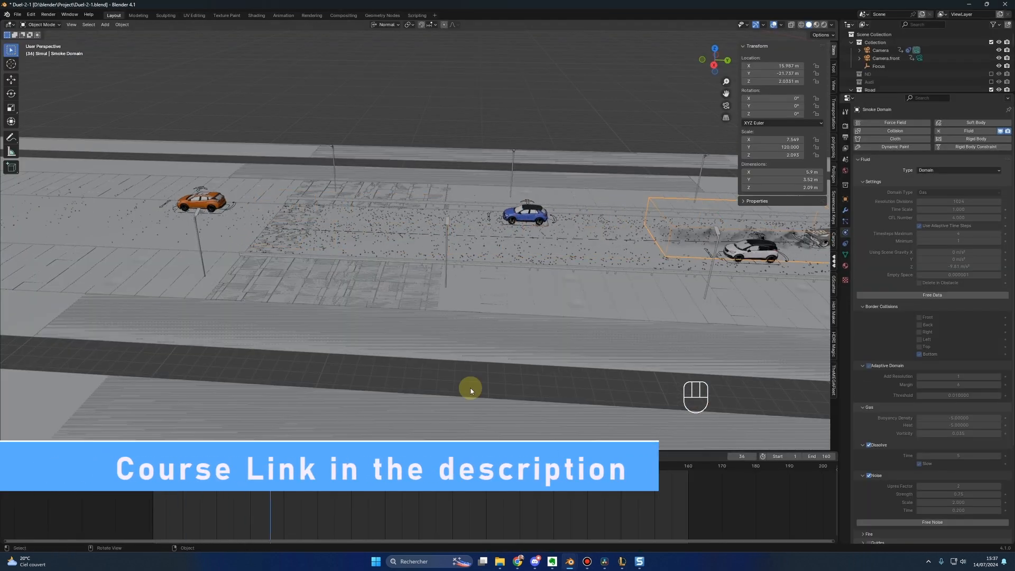
left_click(257, 15)
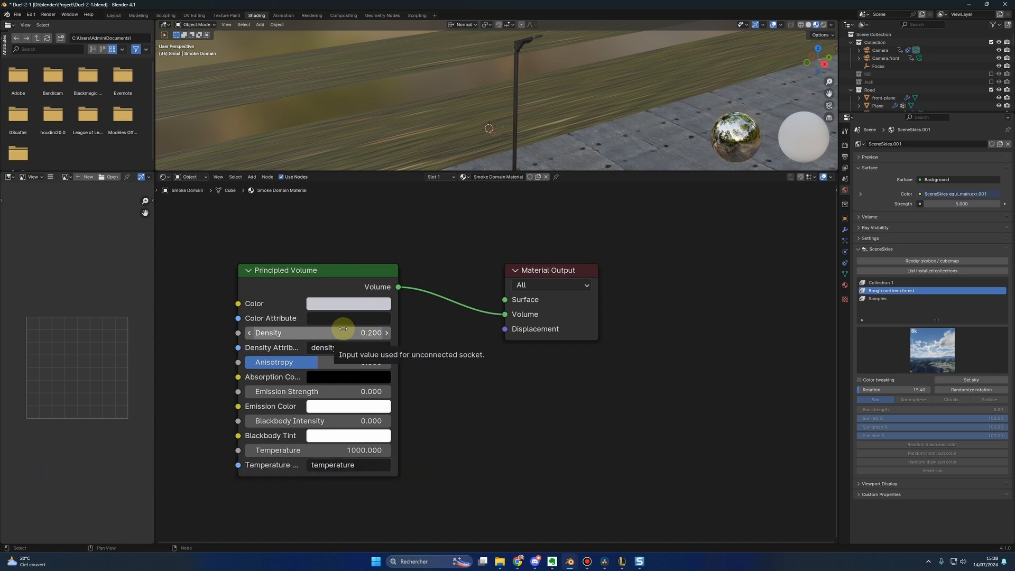
left_click(113, 14)
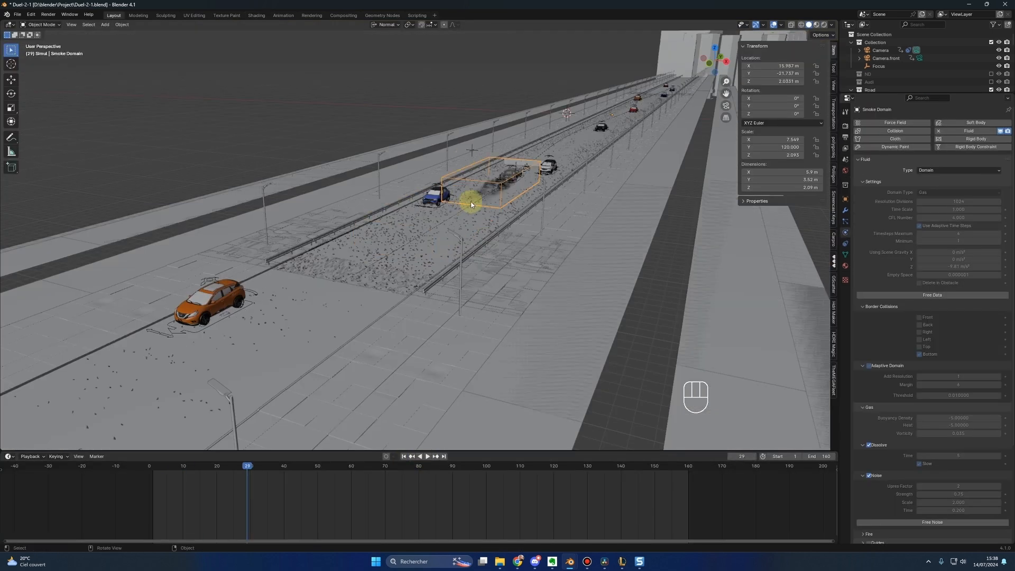